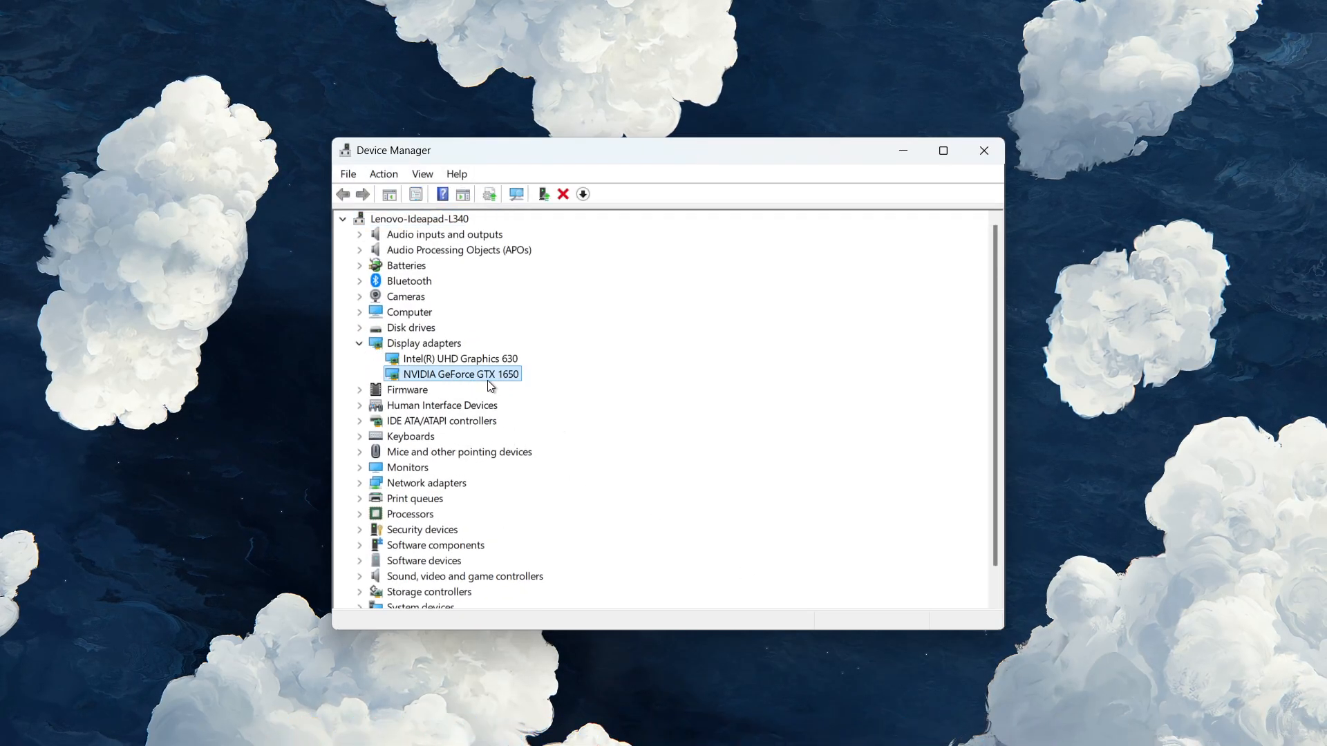
mouse_move(550, 399)
text(nvidia)
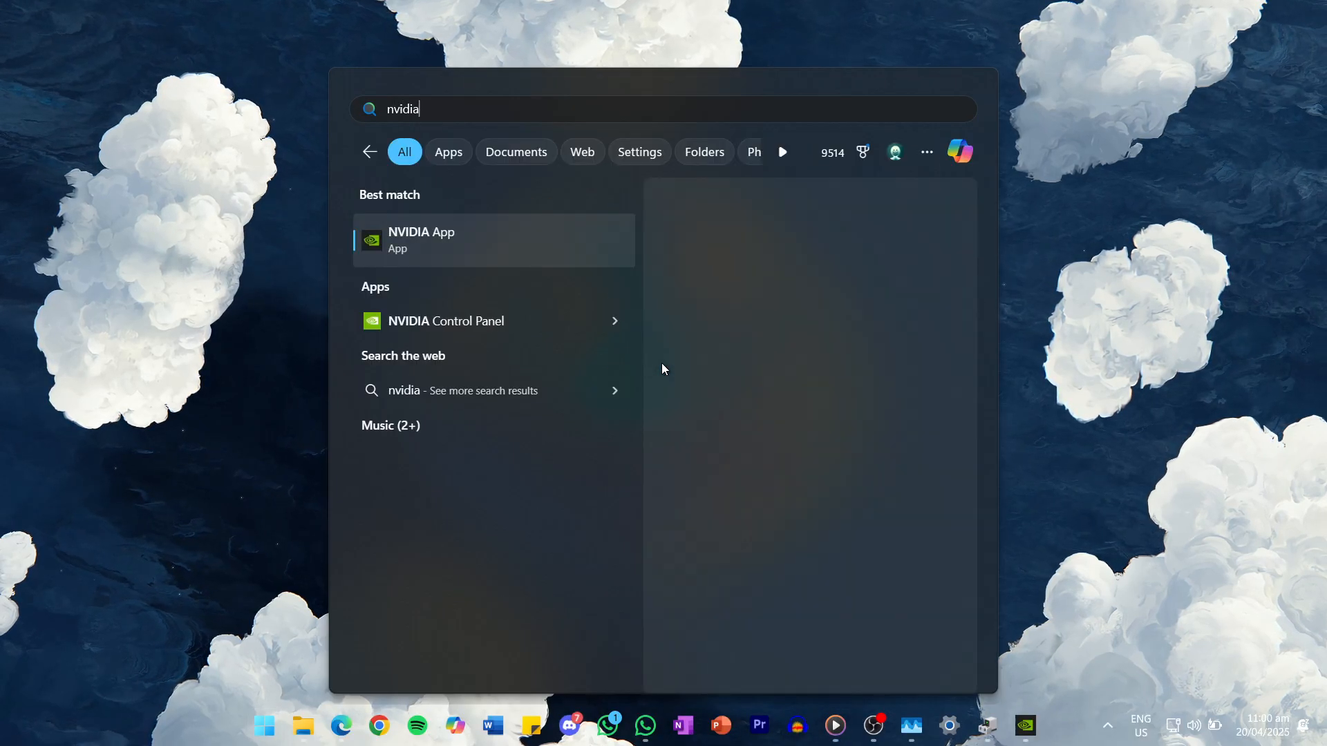
Launch NVIDIA App from the Start menu search results.
click(421, 240)
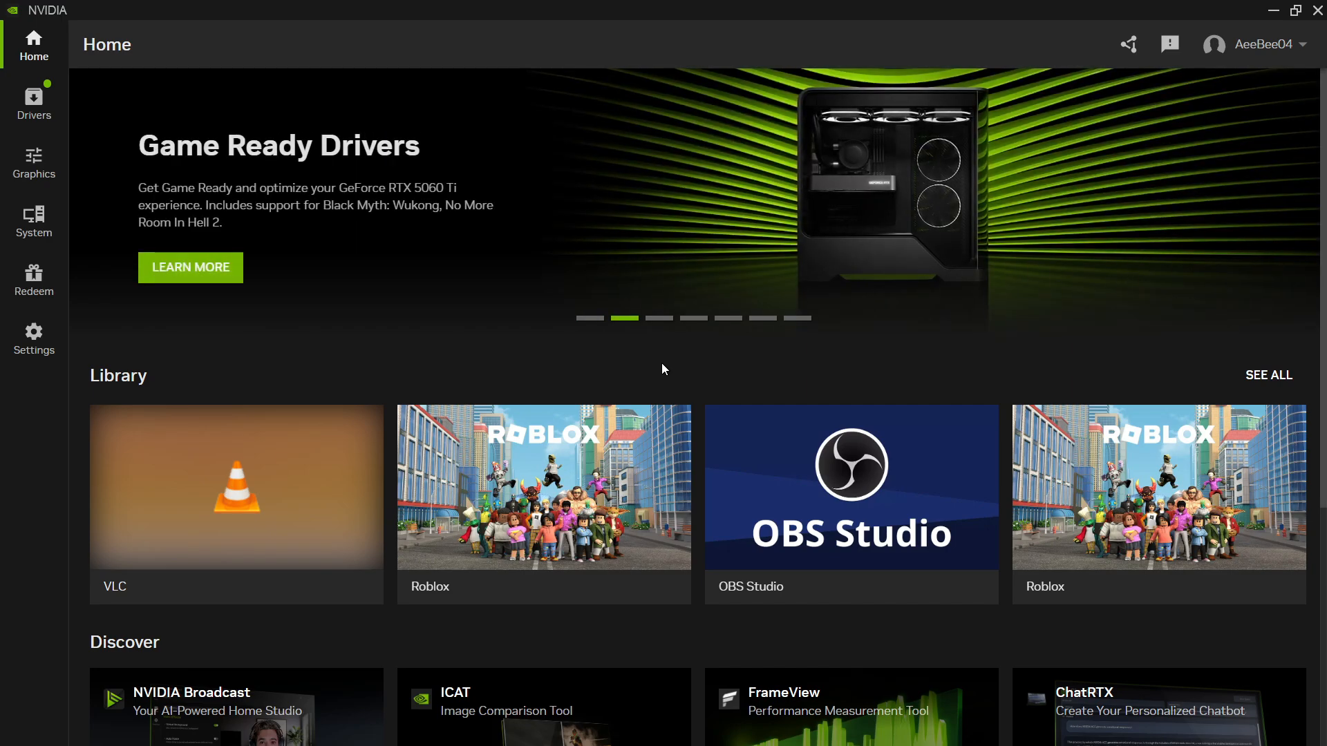
mouse_move(34, 101)
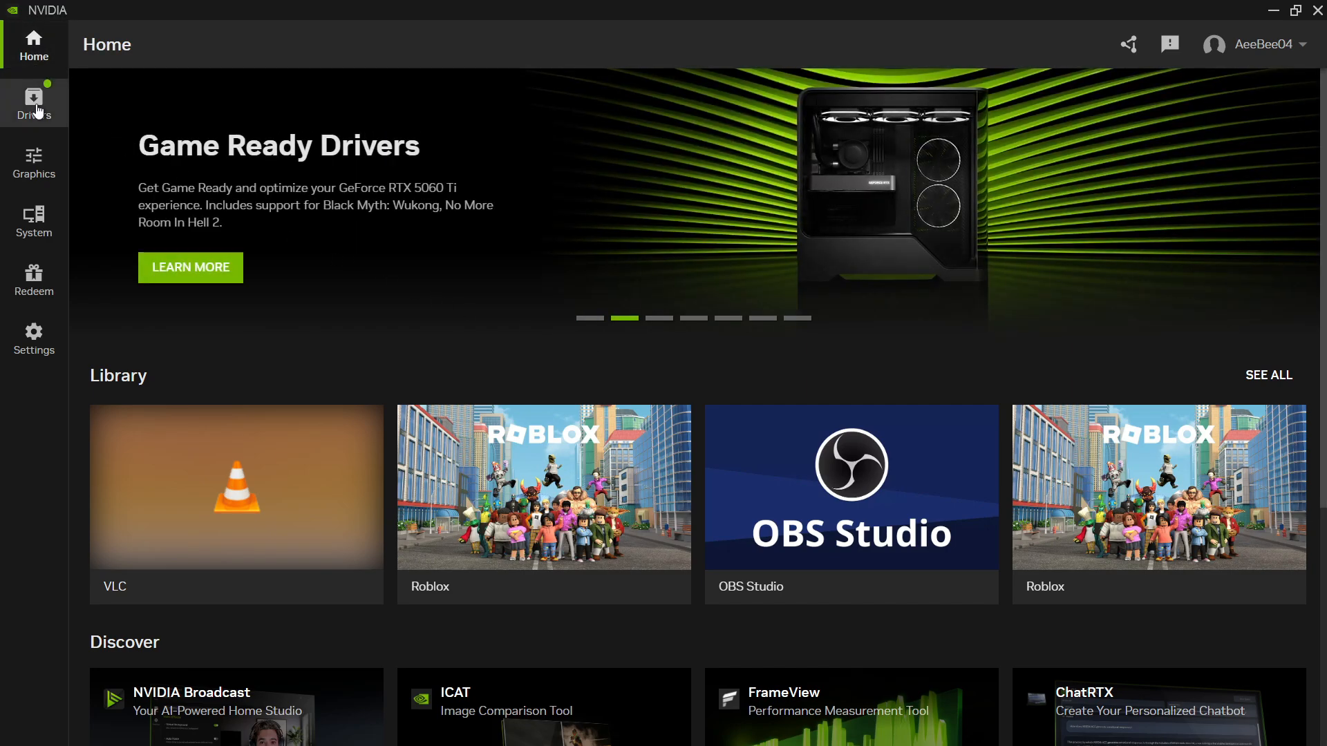
mouse_move(34, 337)
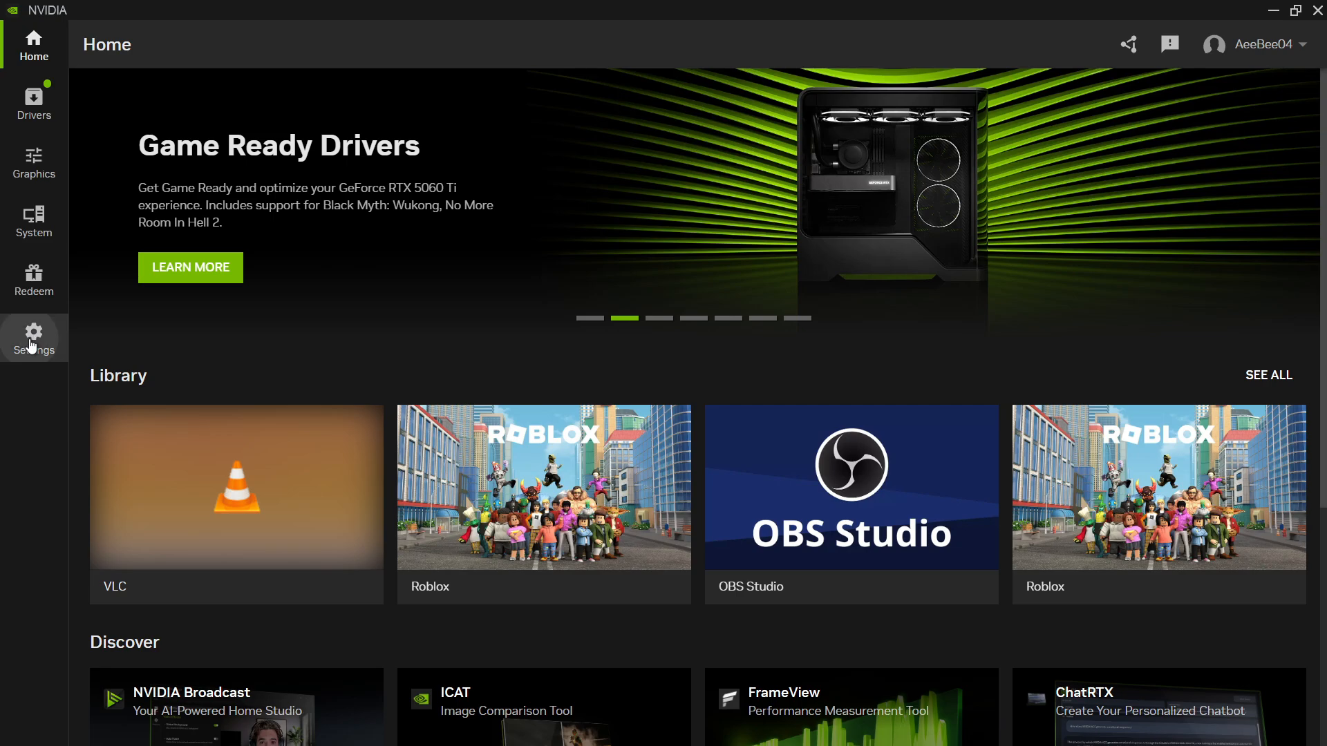
Switch on the Game filters and Photo mode toggle in Settings > Features.
click(33, 338)
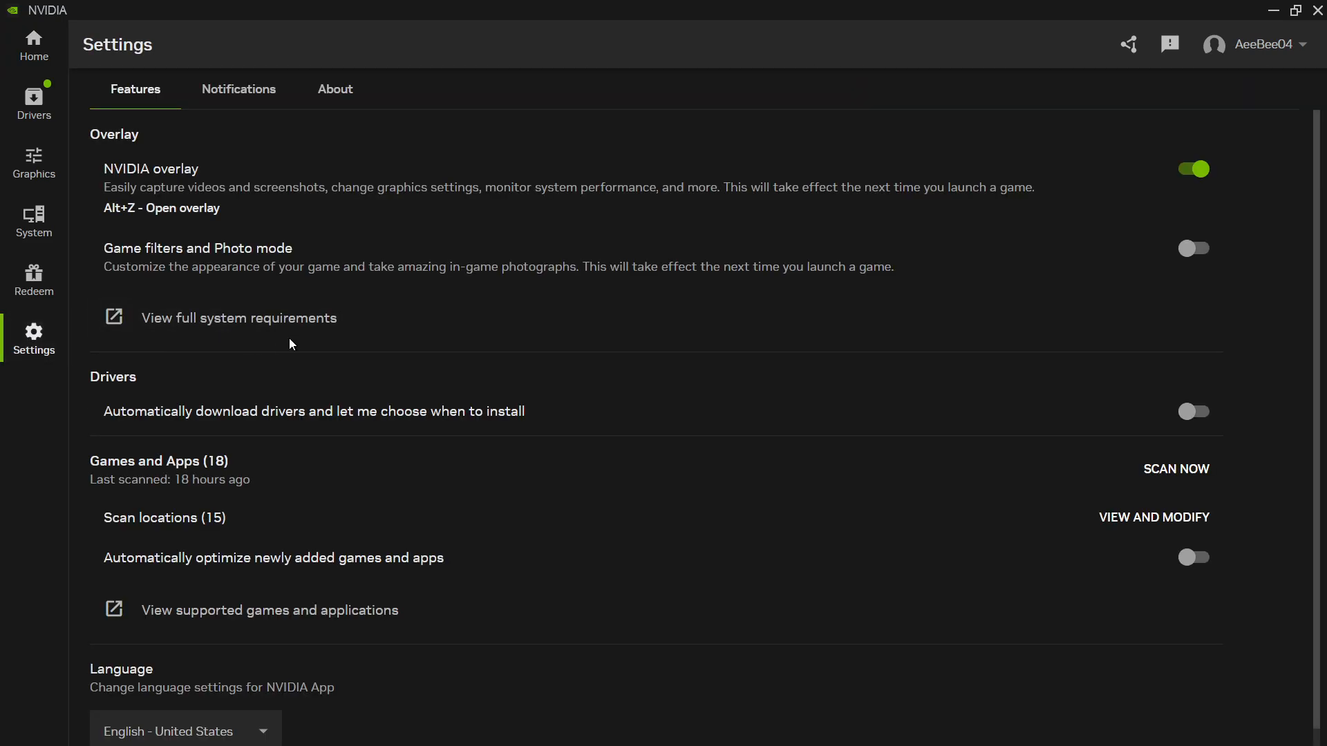
mouse_move(161, 101)
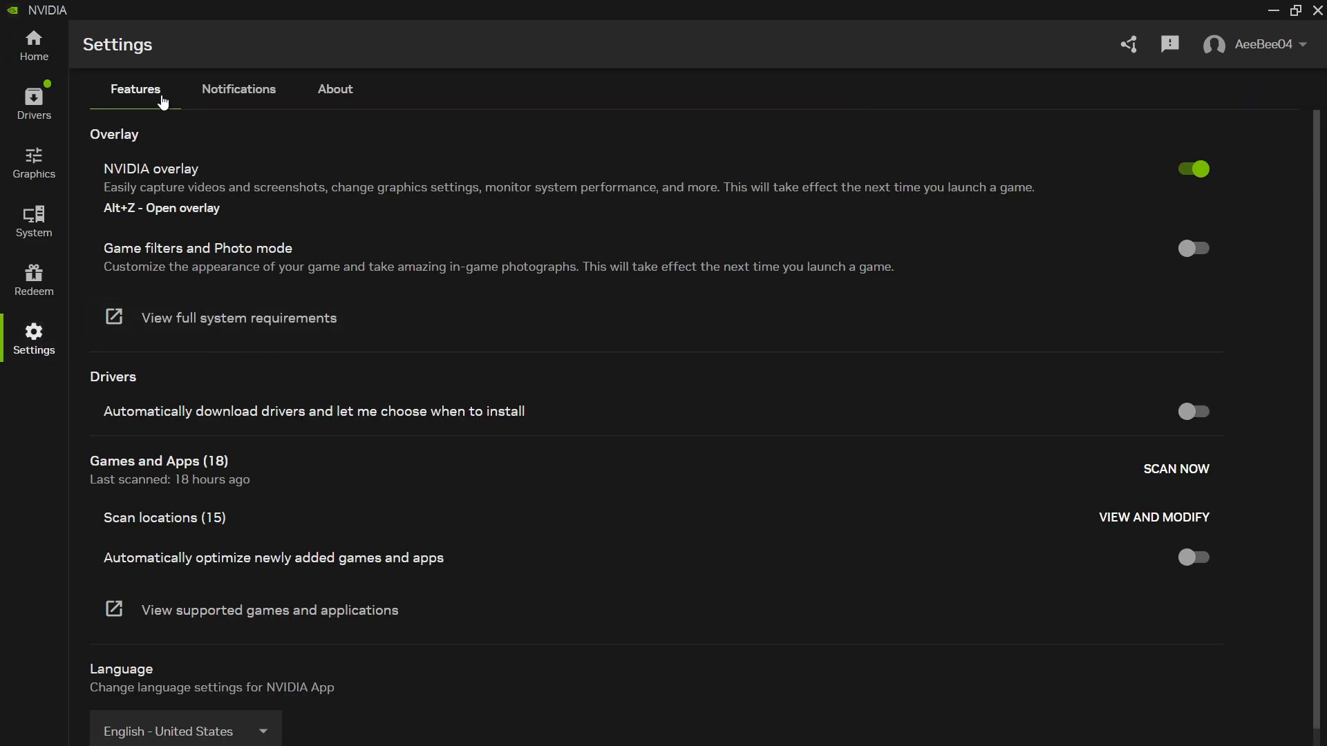
mouse_move(108, 152)
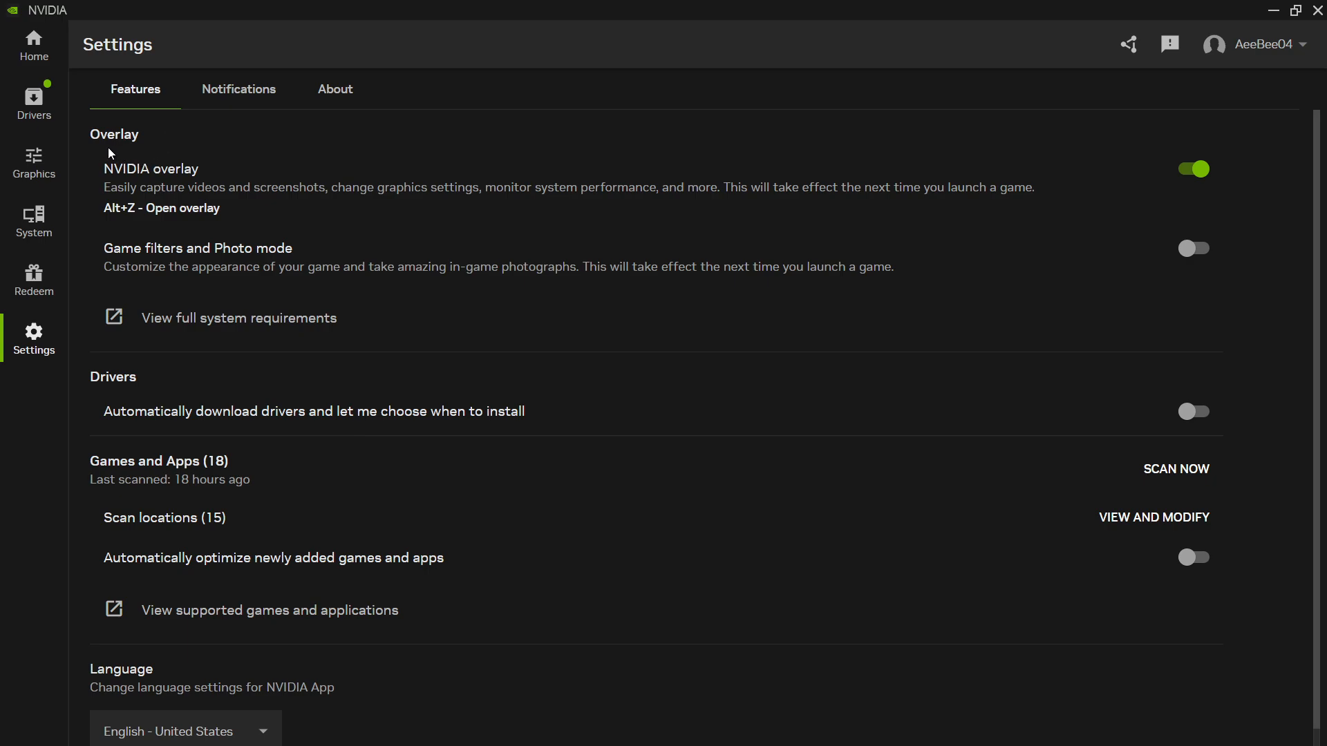
mouse_move(157, 248)
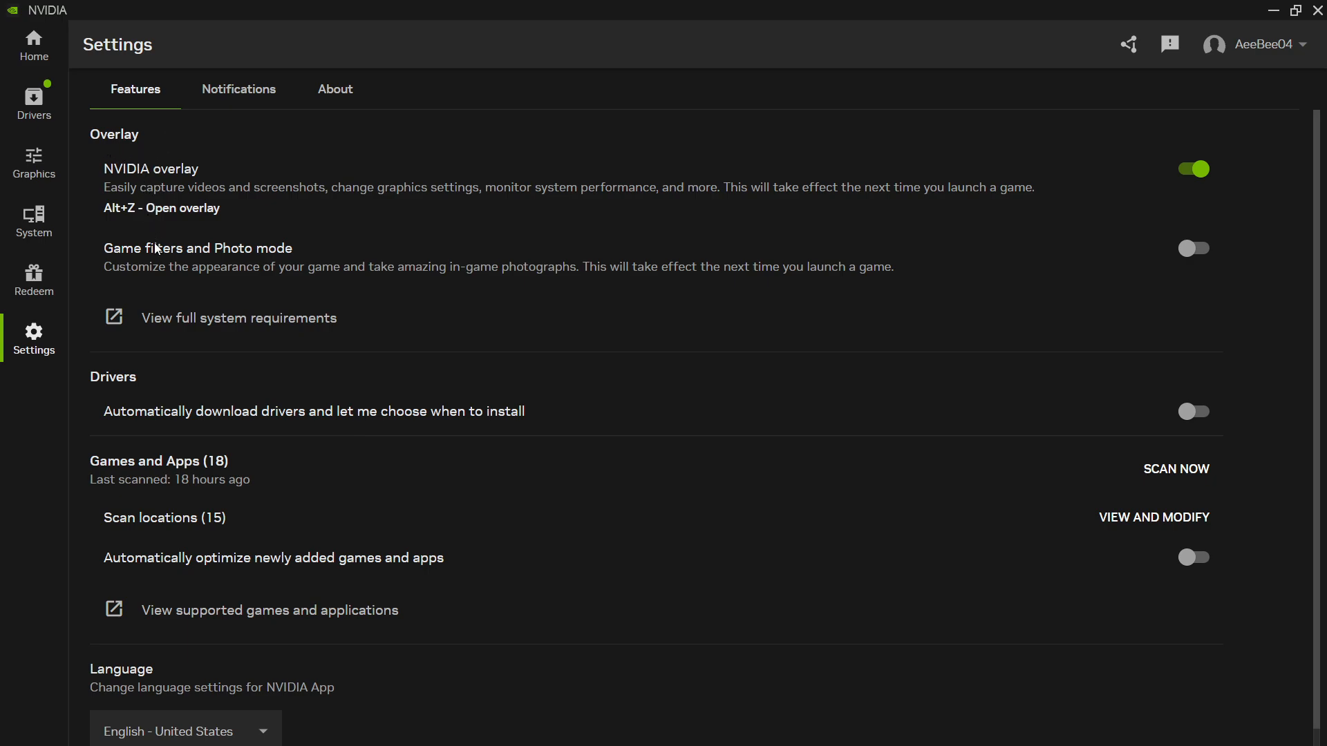
mouse_move(825, 281)
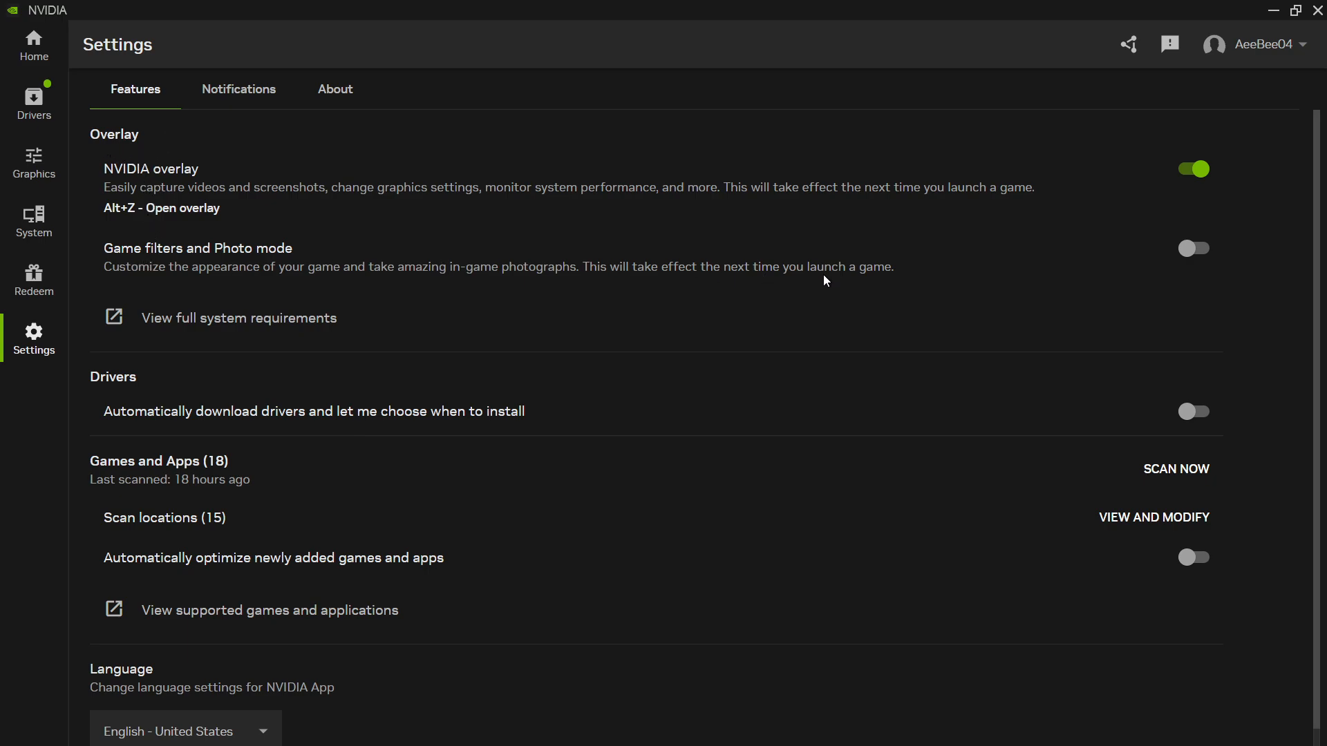
click(1193, 248)
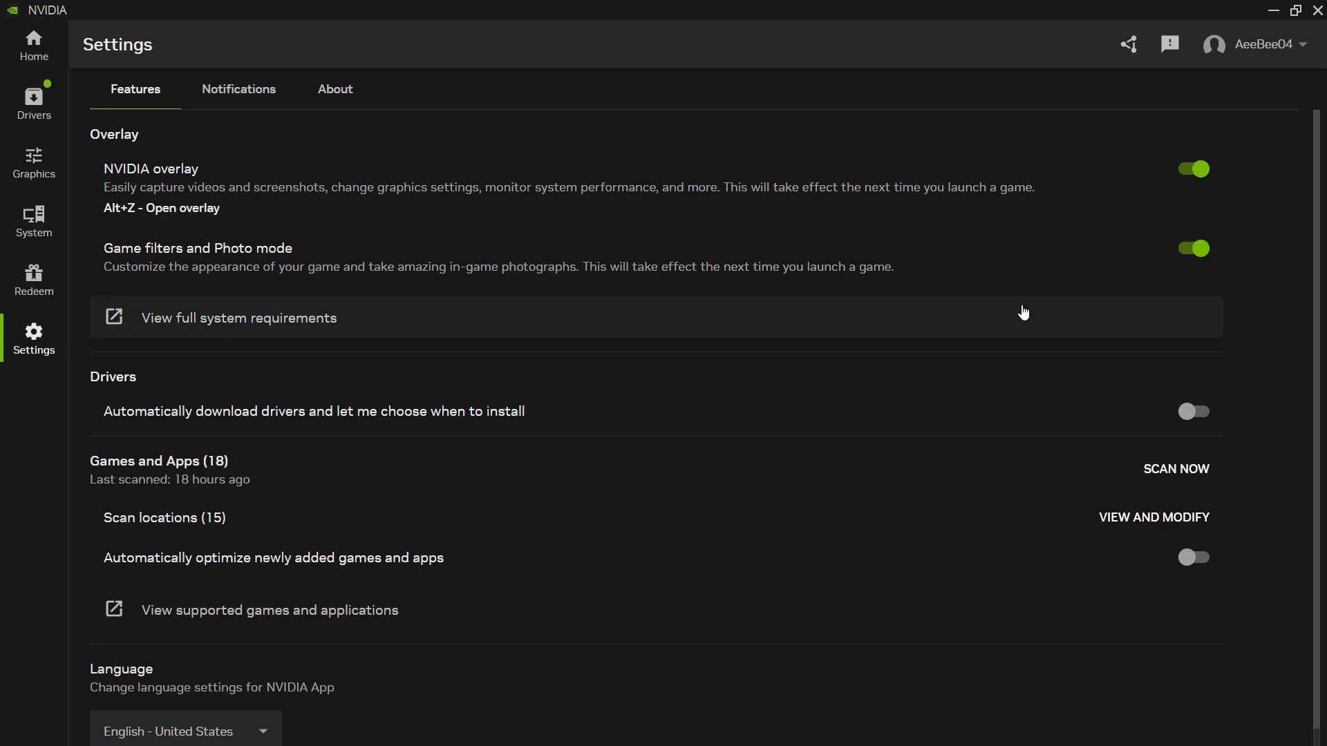
mouse_move(1273, 23)
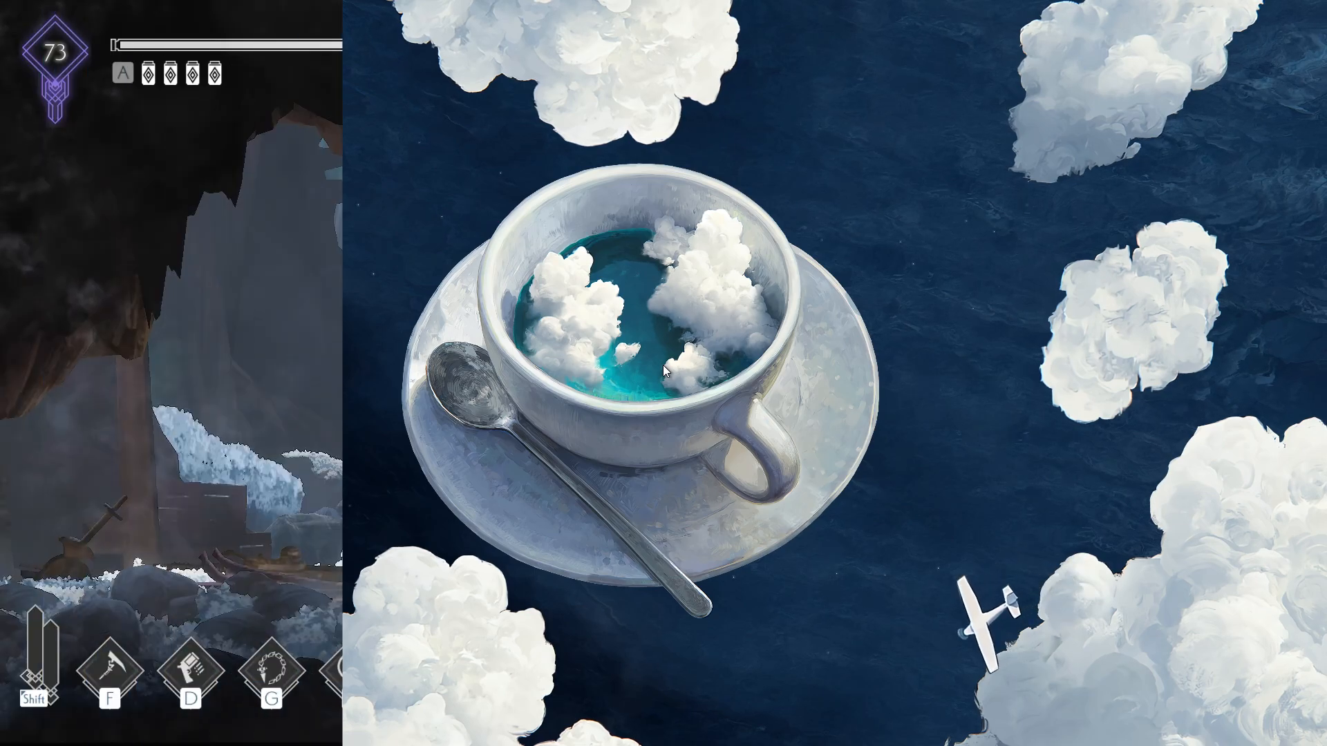
Open the NVIDIA overlay with Alt+Z and show the Game filter panel.
key(alt+z)
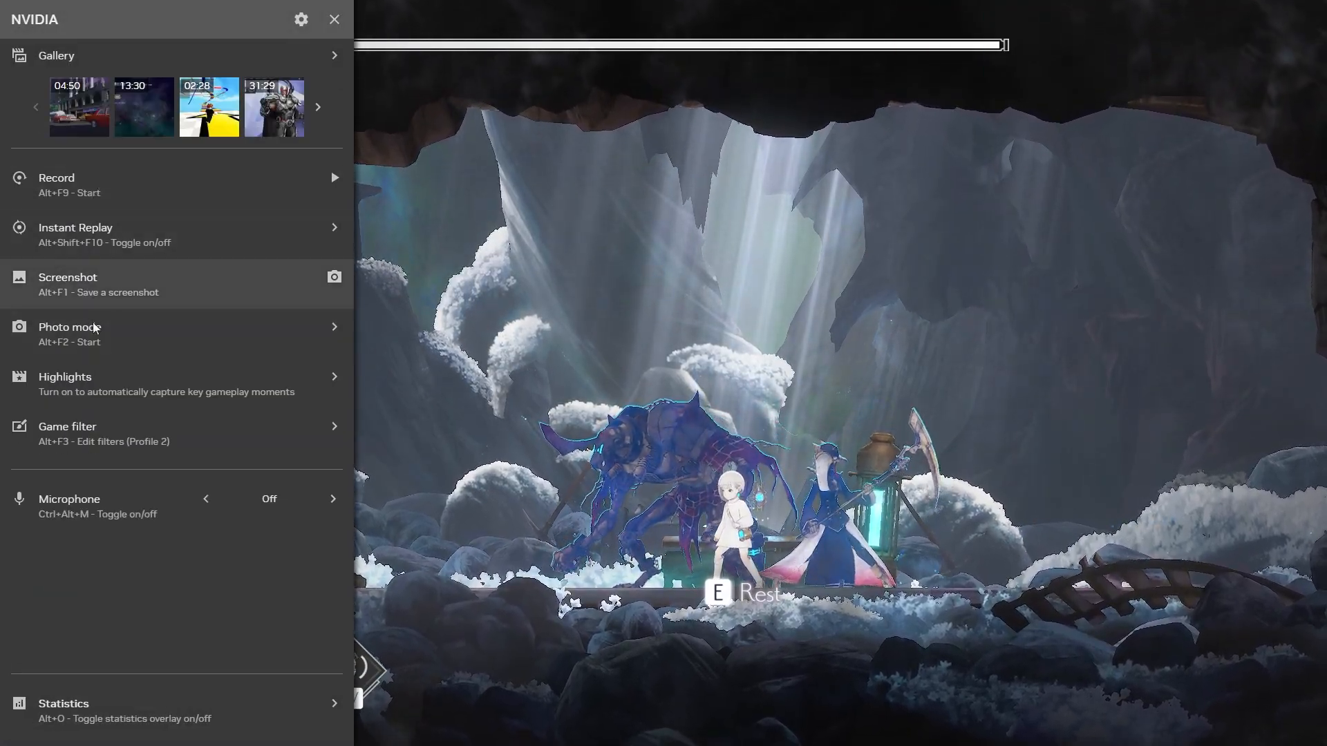
click(67, 433)
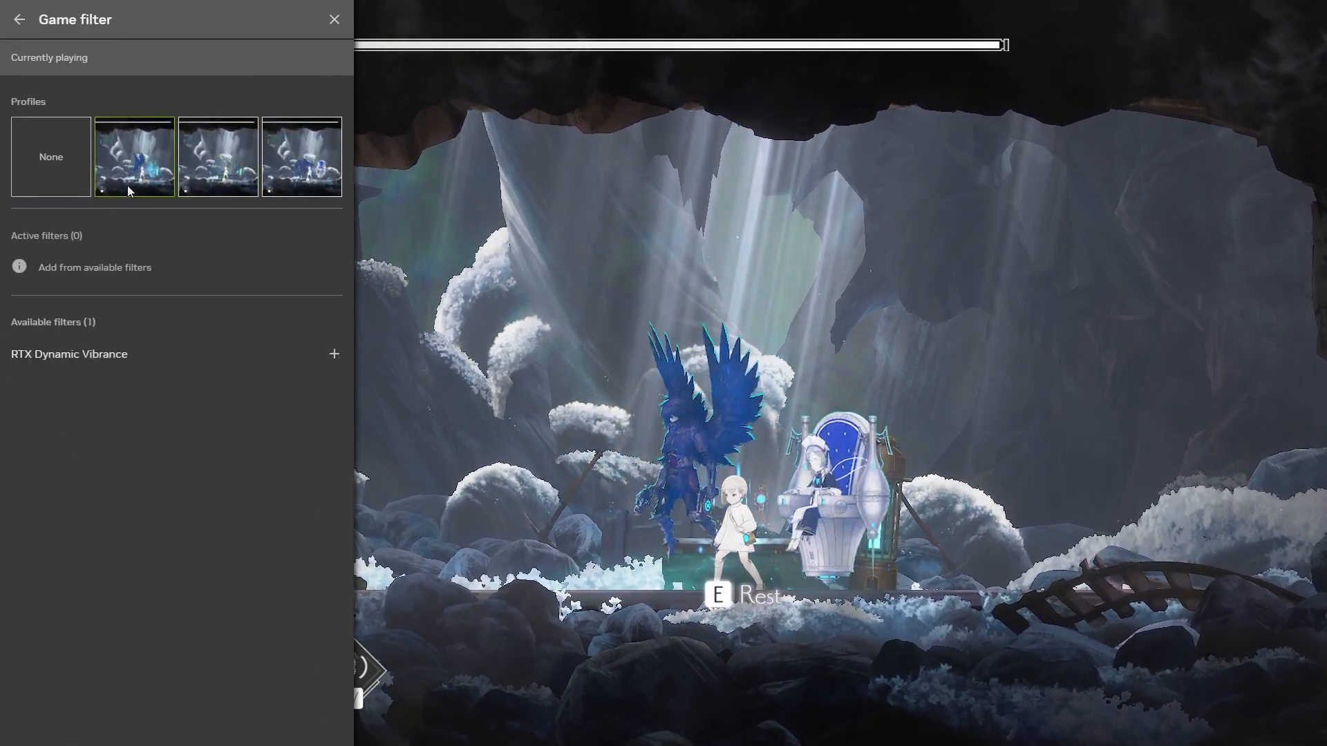
Add RTX Dynamic Vibrance and expand it to show Intensity and Saturation boost at 50%.
click(333, 354)
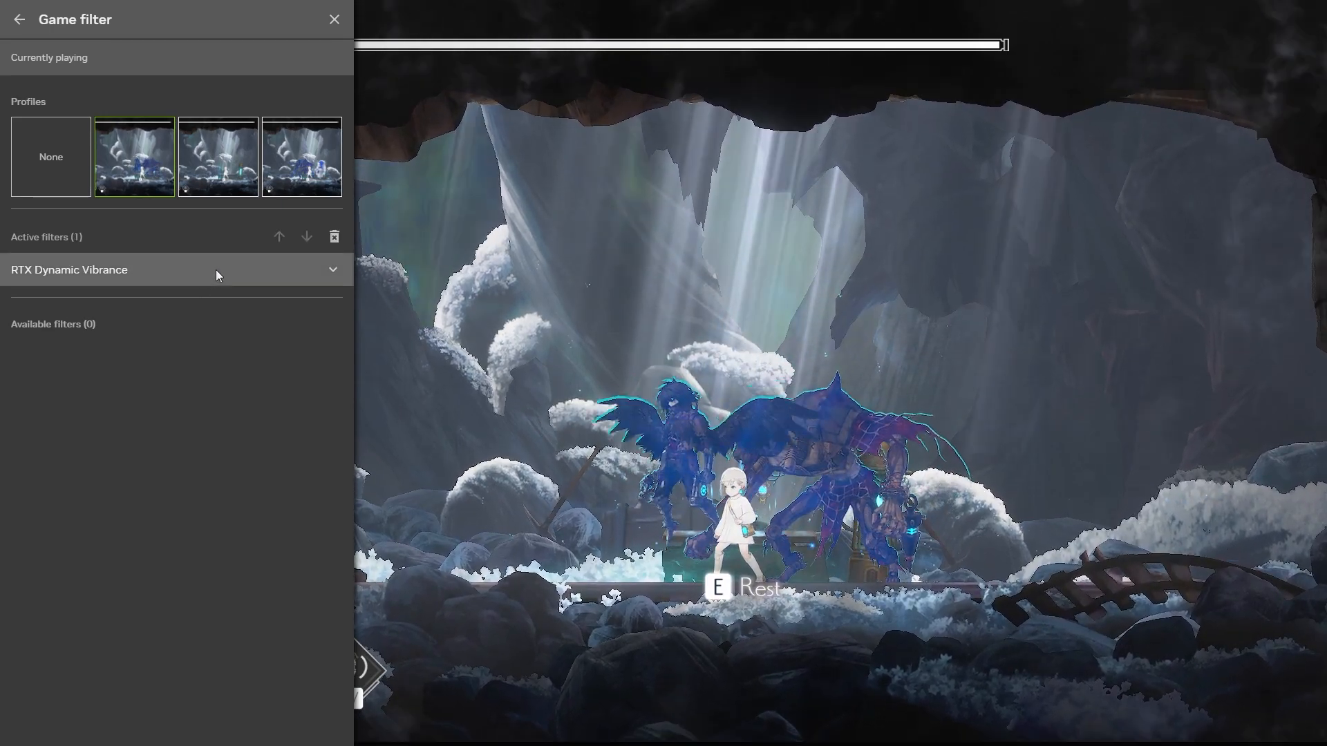
click(333, 268)
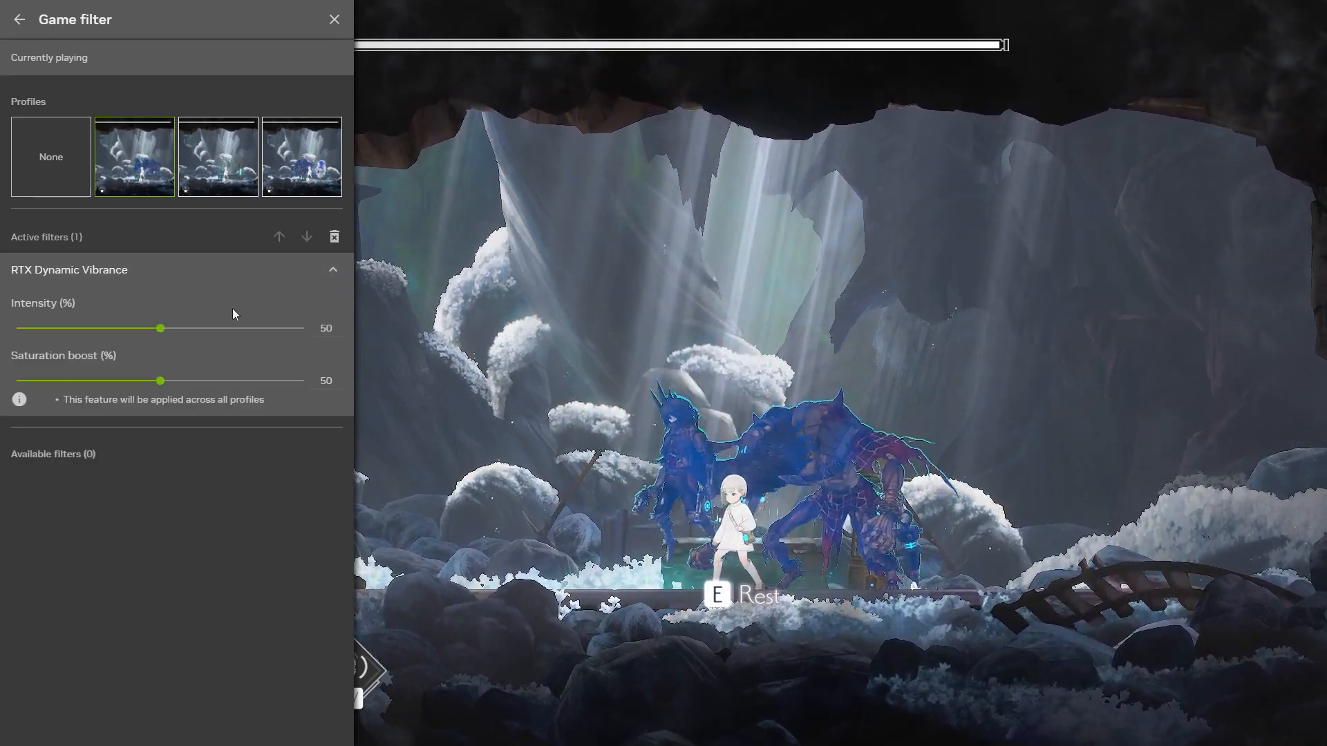